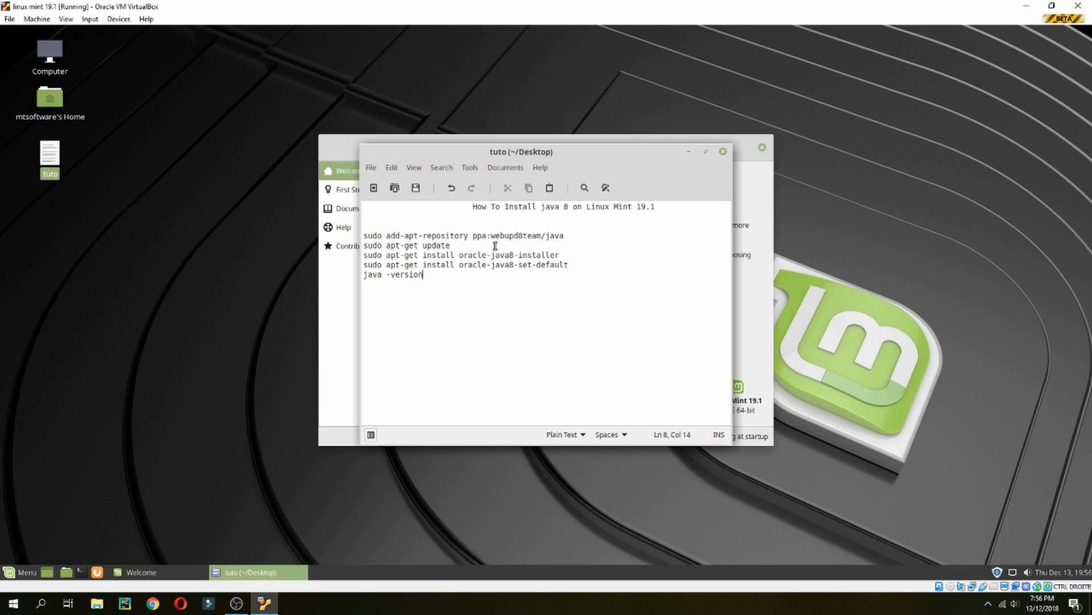
# Select the line 'sudo add-apt-repository ppa:webupd8team/java' in the Xed note.
pyautogui.moveTo(364, 235); pyautogui.dragTo(566, 236)
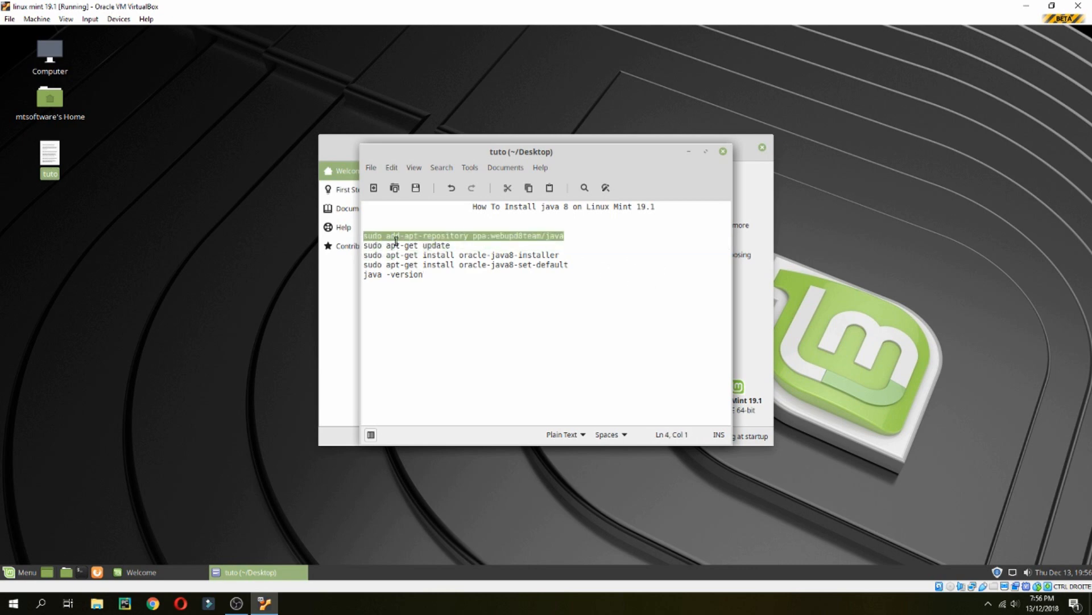
pyautogui.moveTo(205, 281)
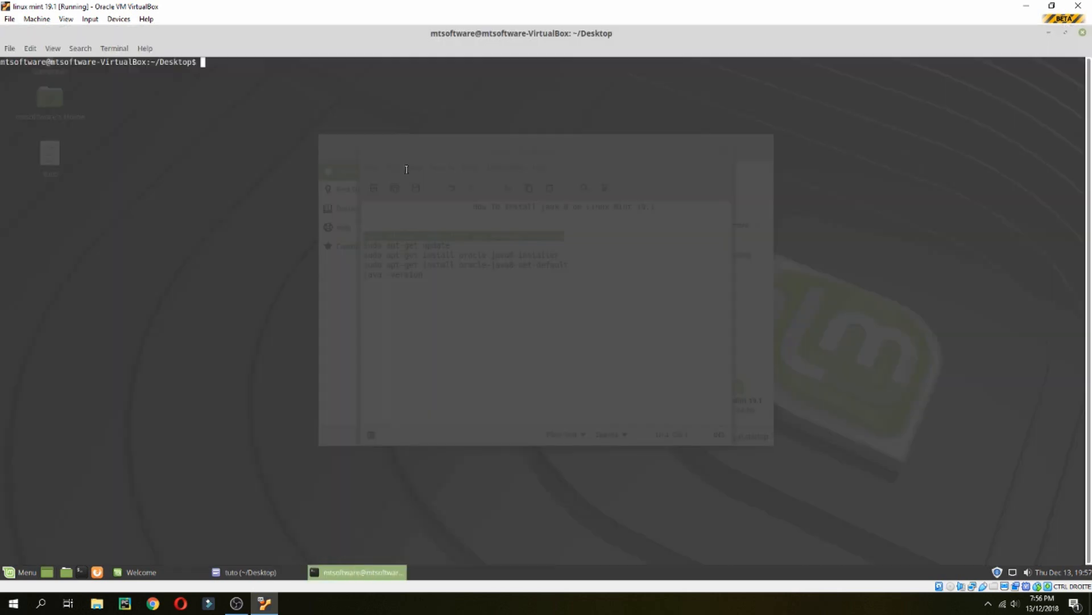
# Run 'sudo add-apt-repository ppa:webupd8team/java' to add the repository and import its key.
pyautogui.write('sudo add-apt-repository ppa:webupd8team/java')
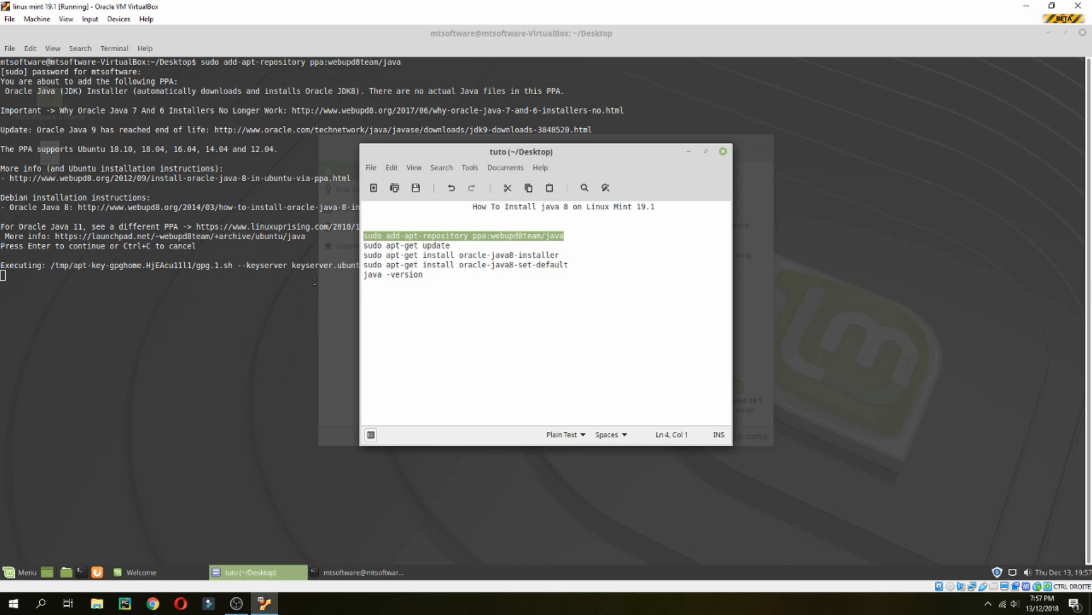
pyautogui.click(361, 572)
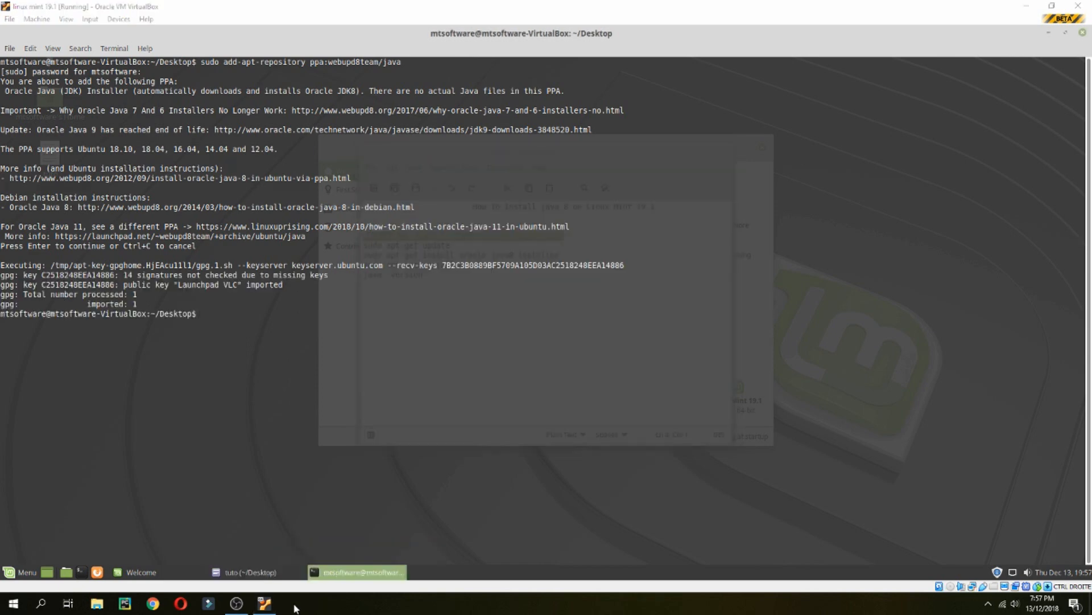
# Run 'sudo apt-get install oracle-java8-installer' in the terminal.
pyautogui.click(254, 571)
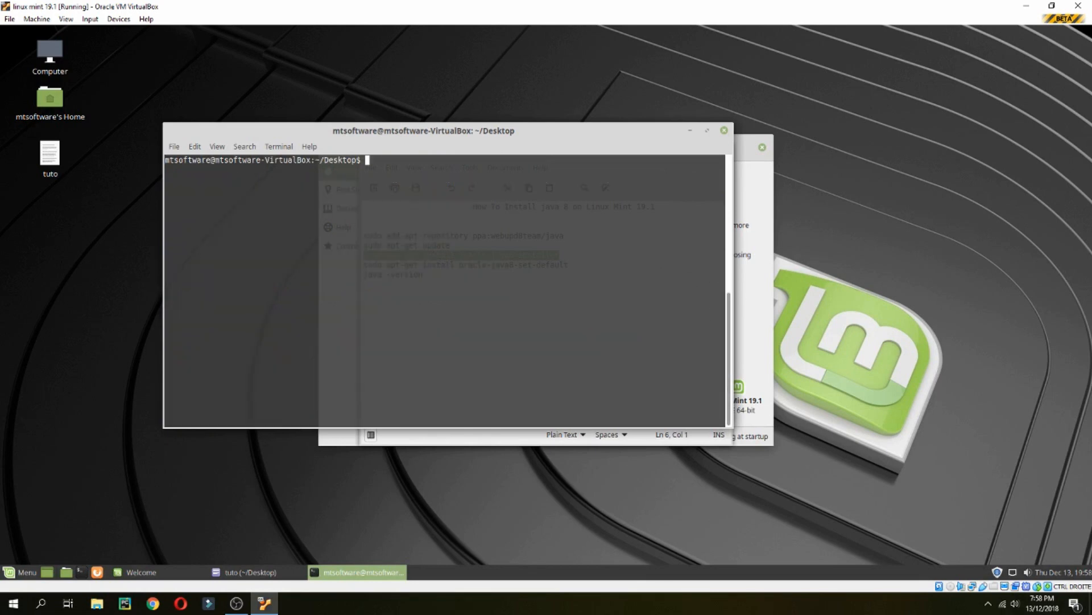
pyautogui.write('sudo apt-get install oracle-java8-installer')
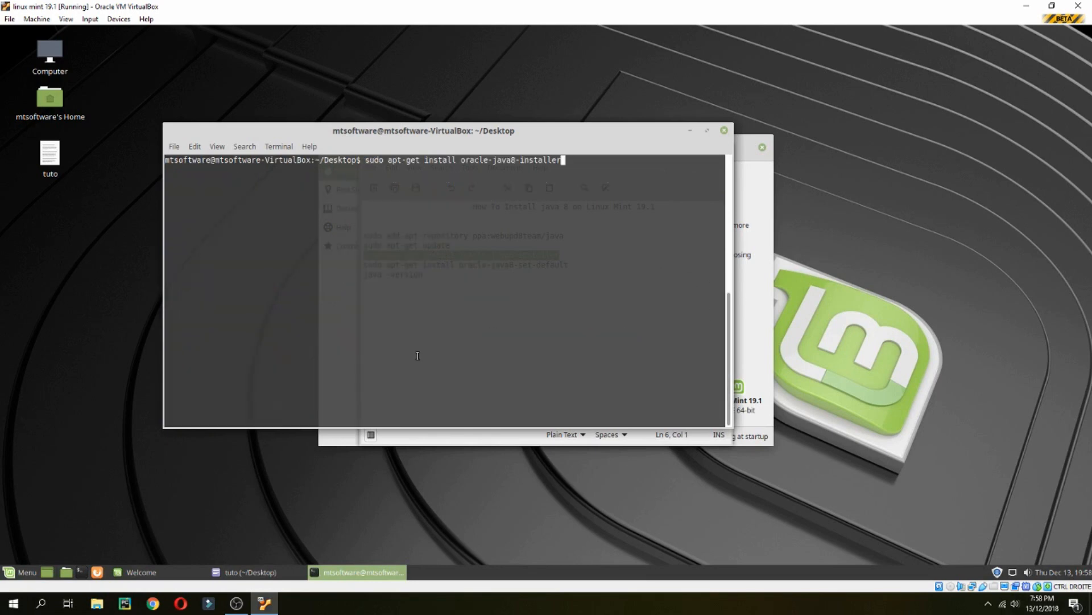
pyautogui.press('Return')
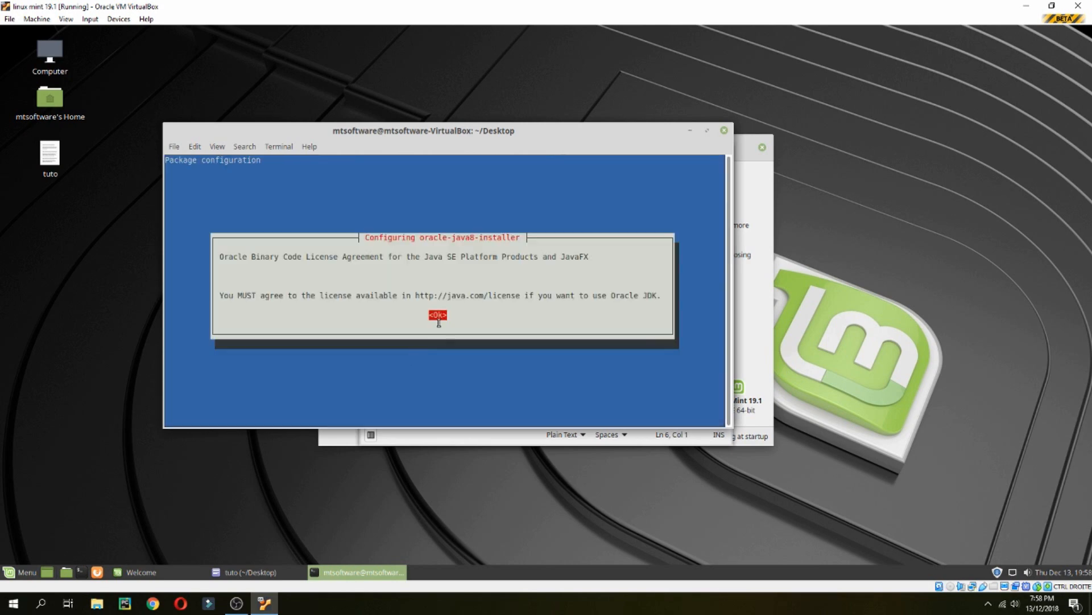
# Acknowledge the Oracle license notice and accept the Binary Code license terms.
pyautogui.click(437, 314)
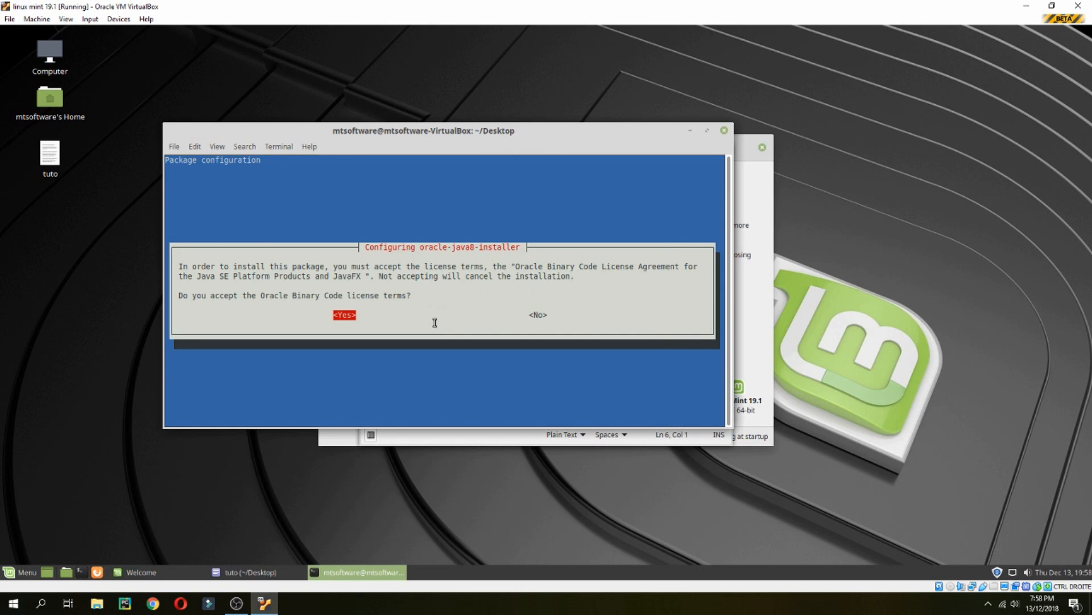
pyautogui.click(344, 314)
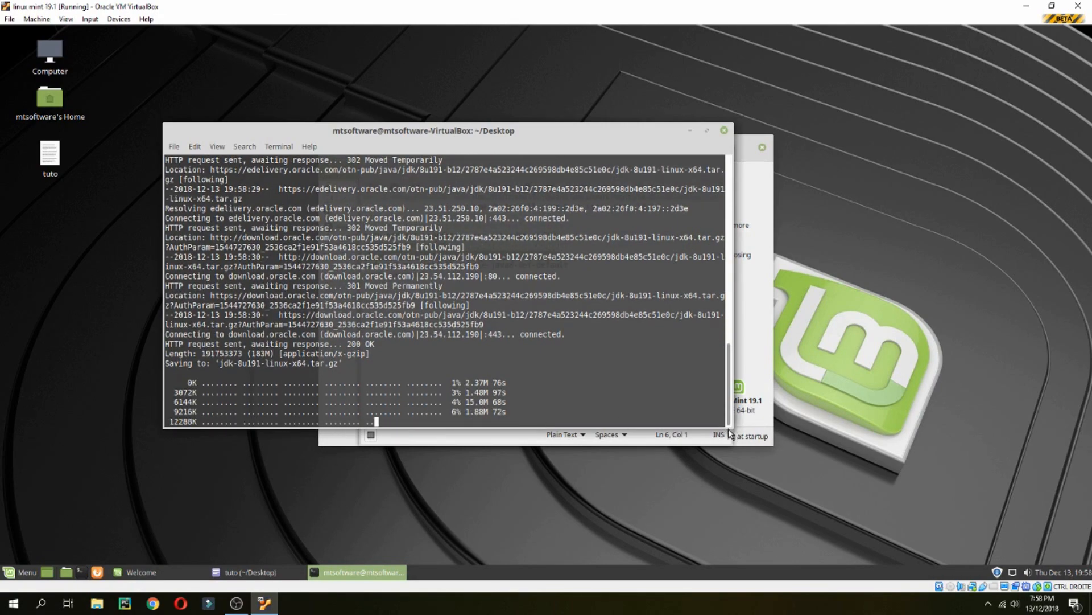
# Focus the terminal while jdk-8u191-linux-x64.tar.gz downloads and installs.
pyautogui.click(248, 571)
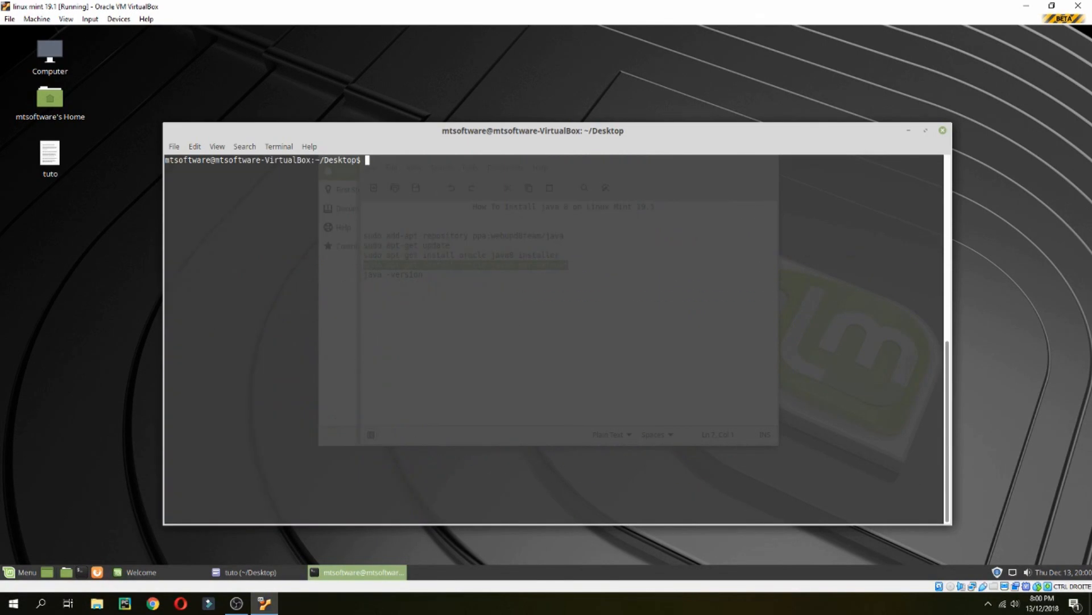
# Run 'java -version' to confirm Java reports 1.8.0_191.
pyautogui.write('java -ver')
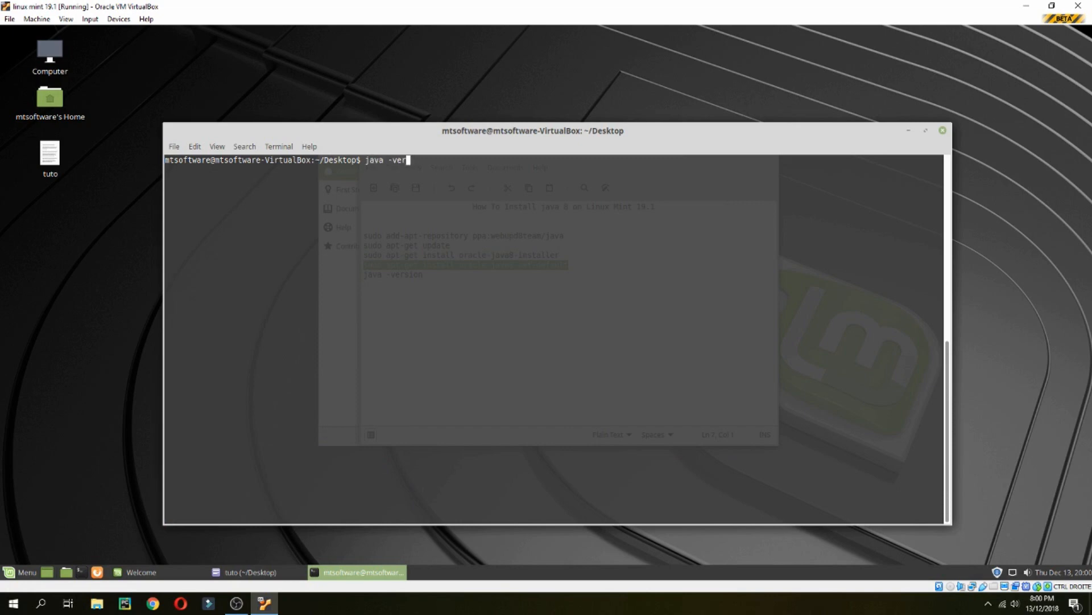
pyautogui.press('Return')
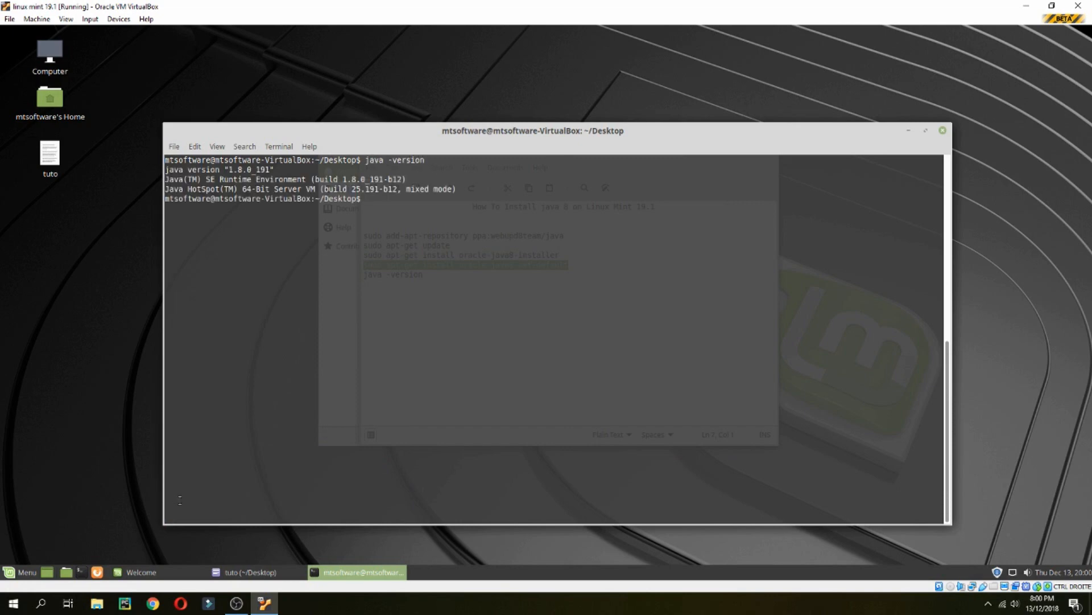